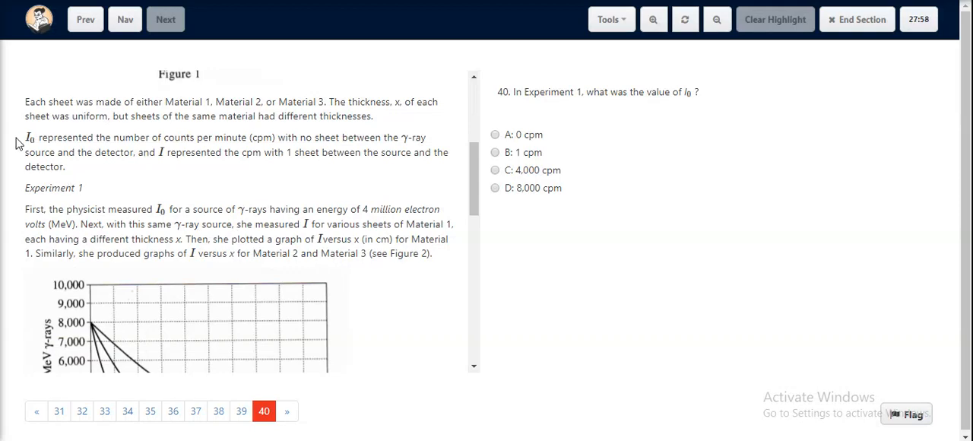
Highlight the I0 definition (counts with no sheet), then select D: 8,000 cpm
{"action": "left_click_drag", "start_coordinate": [25, 138], "coordinate": [117, 137]}
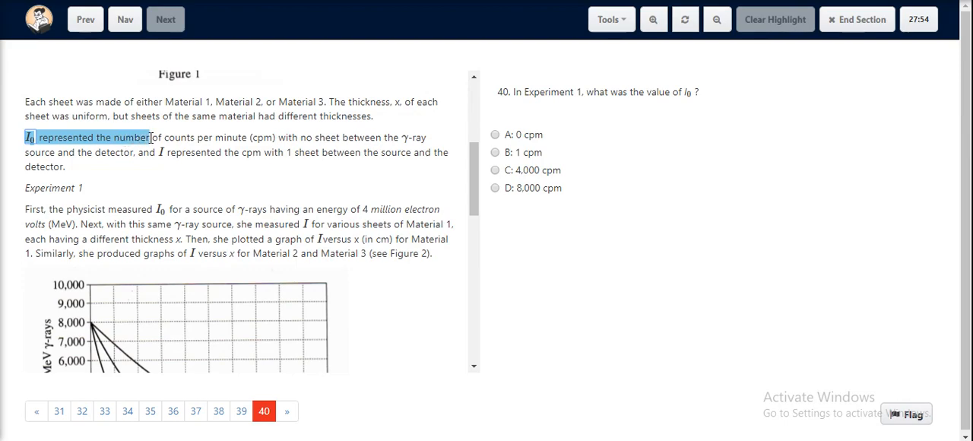
{"action": "left_click_drag", "start_coordinate": [150, 137], "coordinate": [336, 137]}
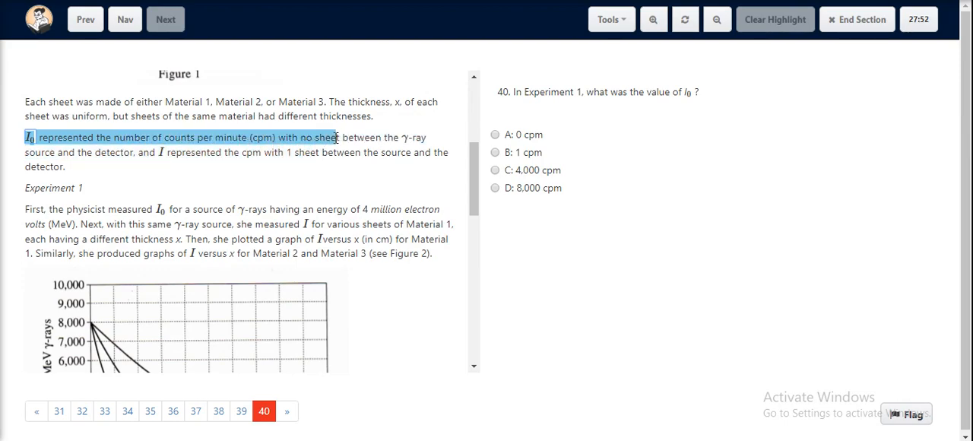
{"action": "left_click_drag", "start_coordinate": [335, 137], "coordinate": [425, 152]}
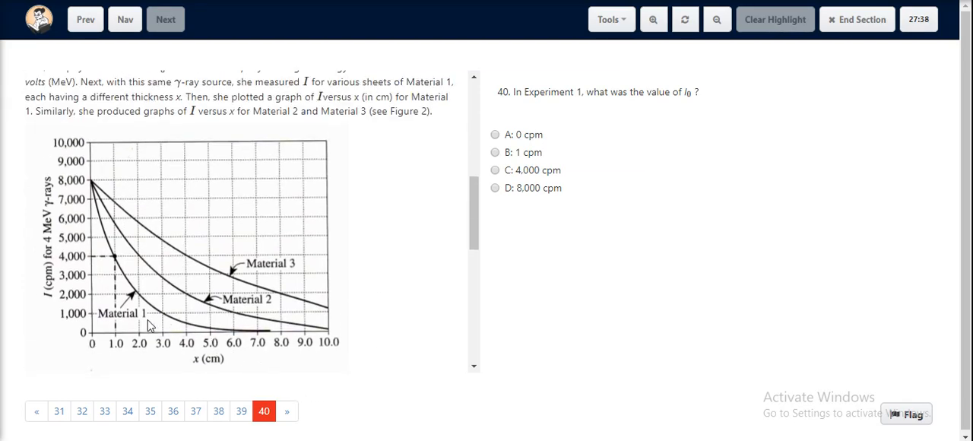
{"action": "mouse_move", "coordinate": [97, 360]}
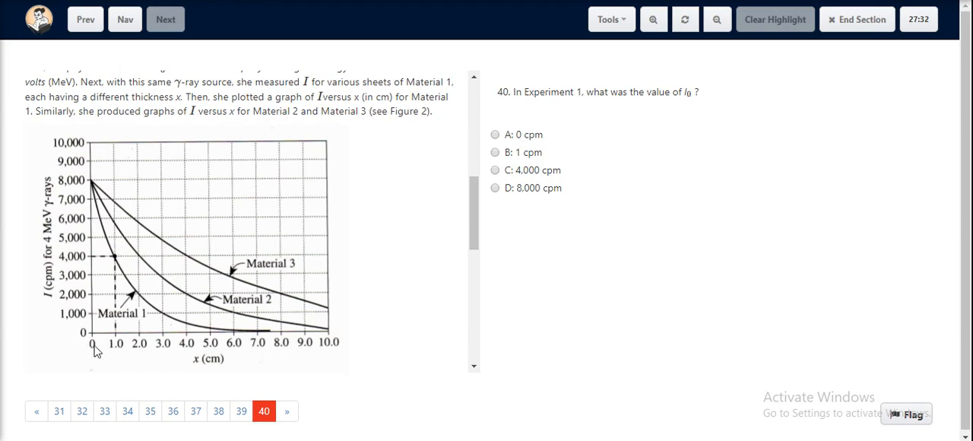
{"action": "mouse_move", "coordinate": [96, 294]}
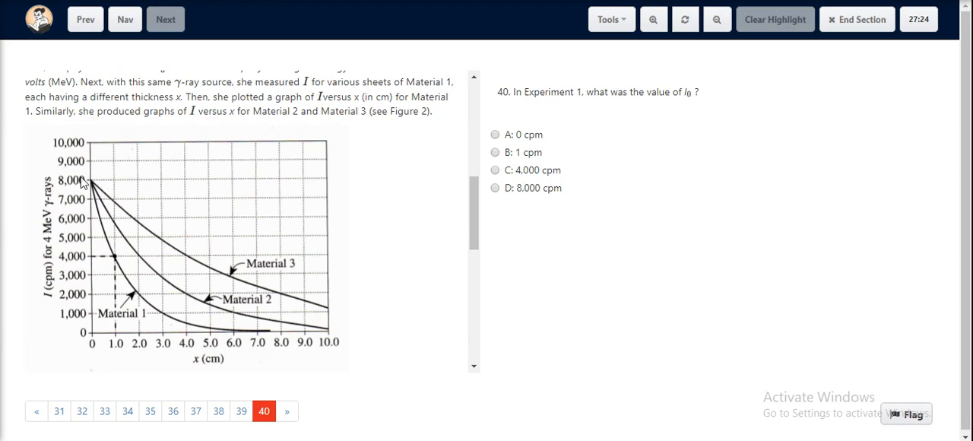
{"action": "mouse_move", "coordinate": [95, 183]}
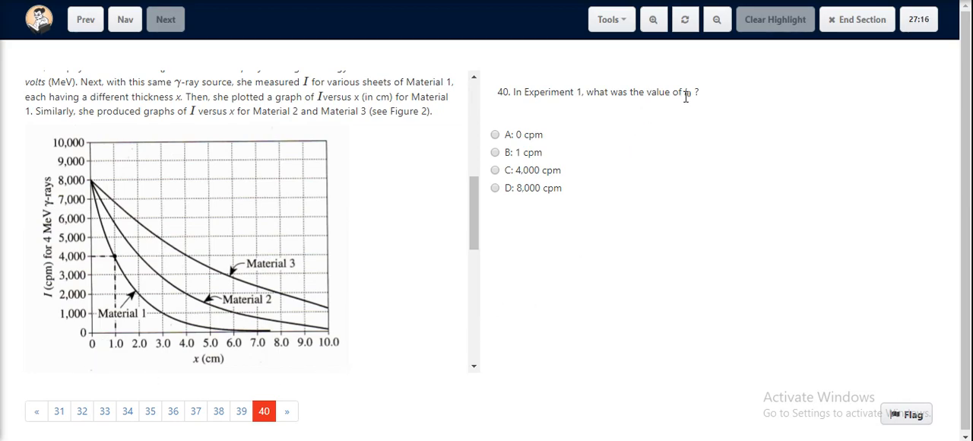
{"action": "left_click", "coordinate": [494, 188]}
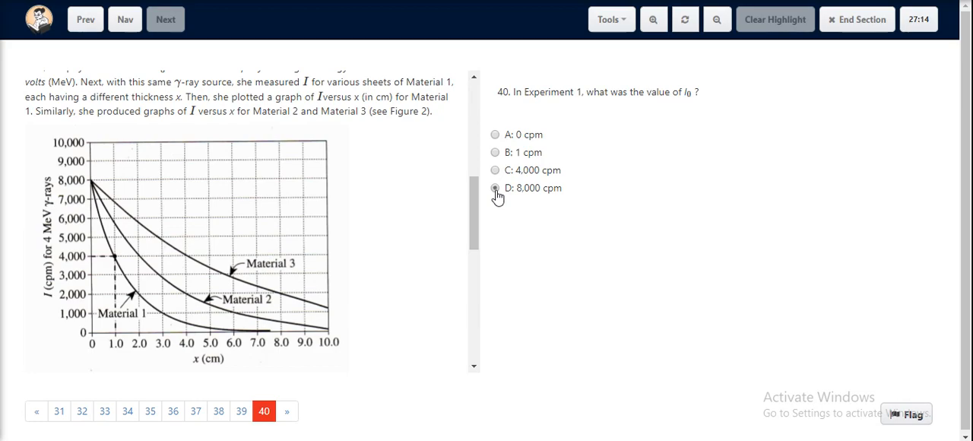